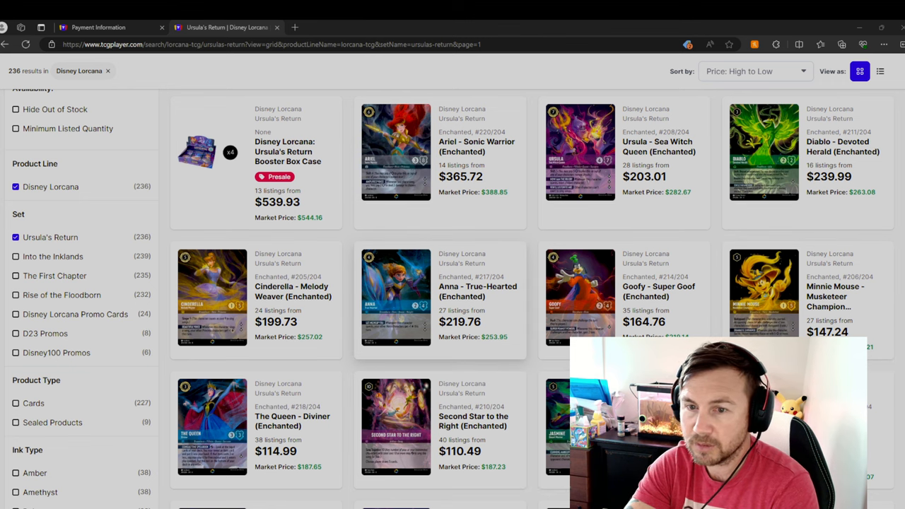
Step: Scroll through the Ursula's Return enchanted card results grid
{"action": "scroll", "scroll_direction": "up", "scroll_amount": 3}
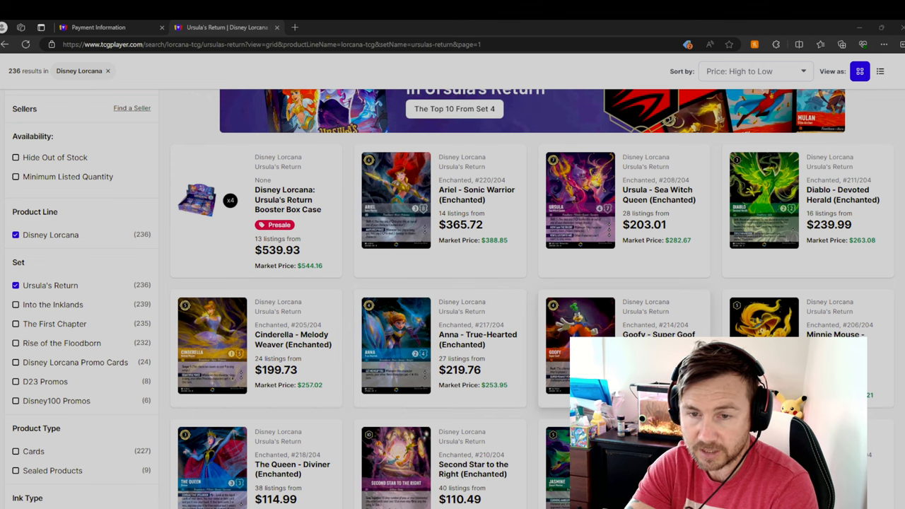
{"action": "scroll", "scroll_direction": "down", "scroll_amount": 3}
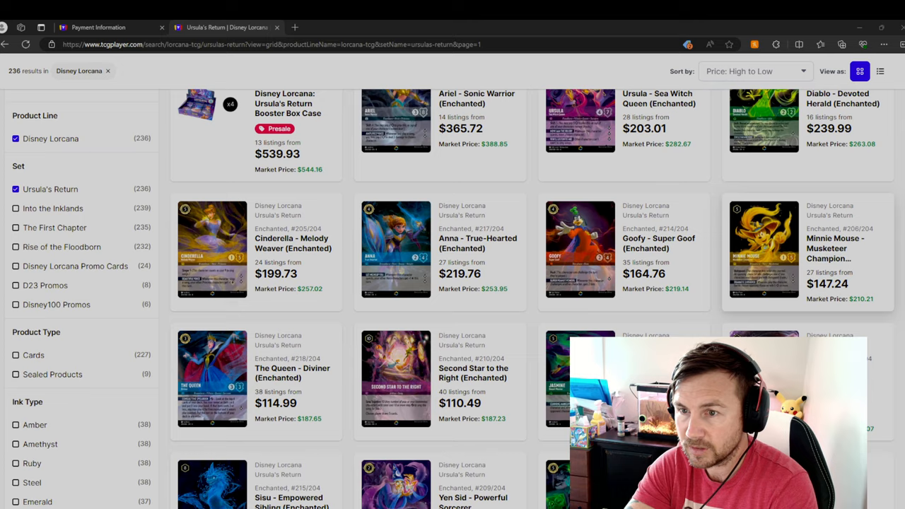
{"action": "scroll", "scroll_direction": "up", "scroll_amount": 3}
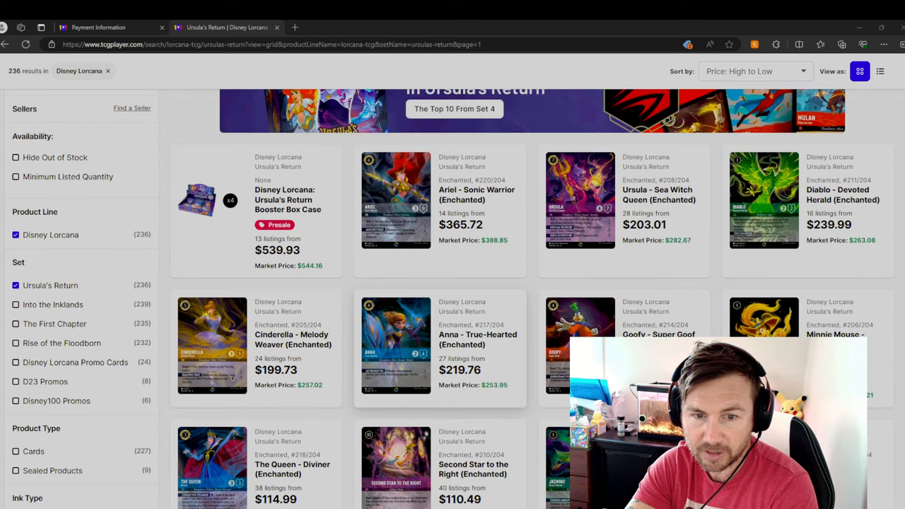
{"action": "scroll", "scroll_direction": "down", "scroll_amount": 3}
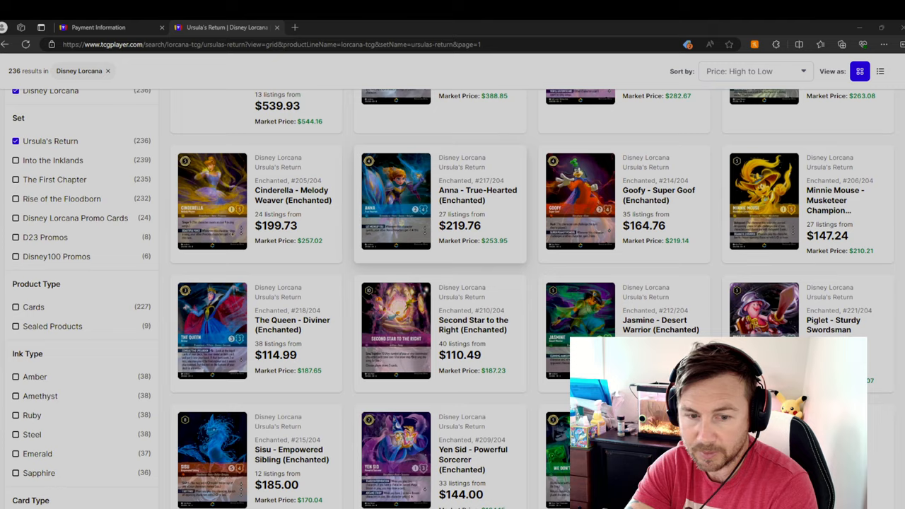
{"action": "scroll", "scroll_direction": "down", "scroll_amount": 3}
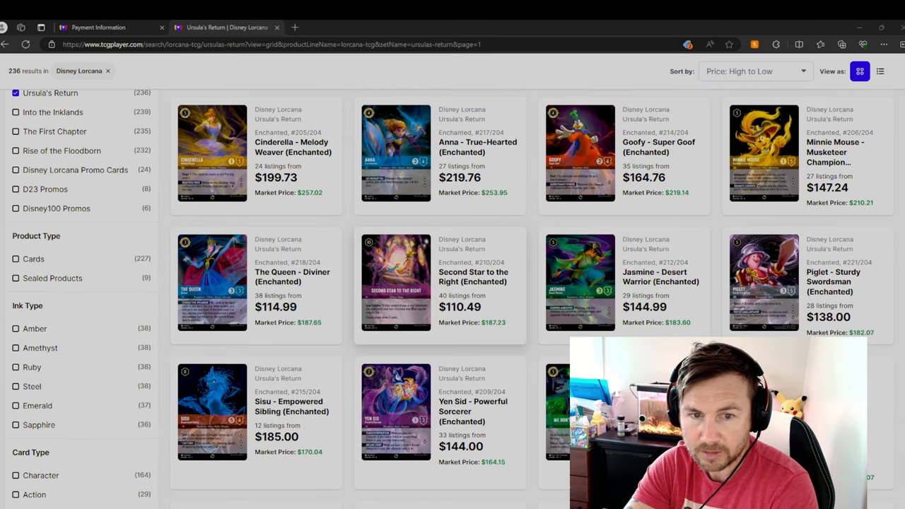
{"action": "scroll", "scroll_direction": "down", "scroll_amount": 3}
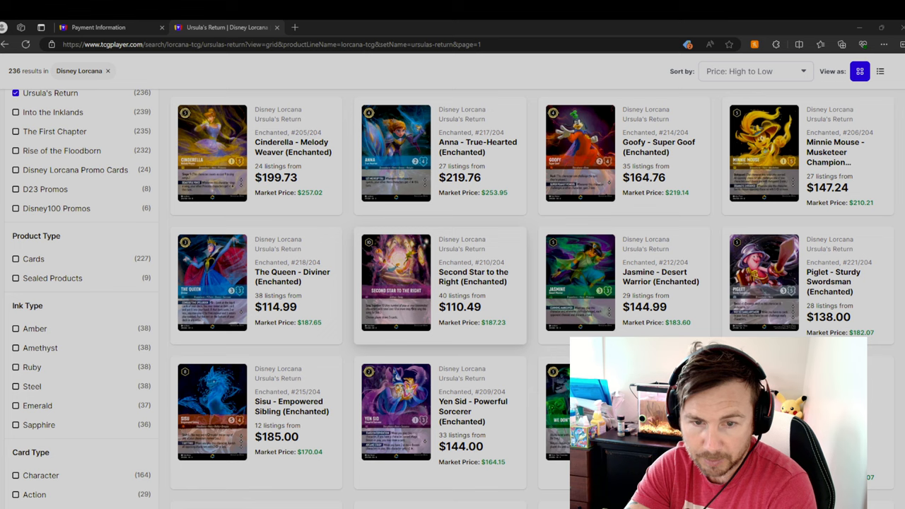
{"action": "scroll", "scroll_direction": "down", "scroll_amount": 3}
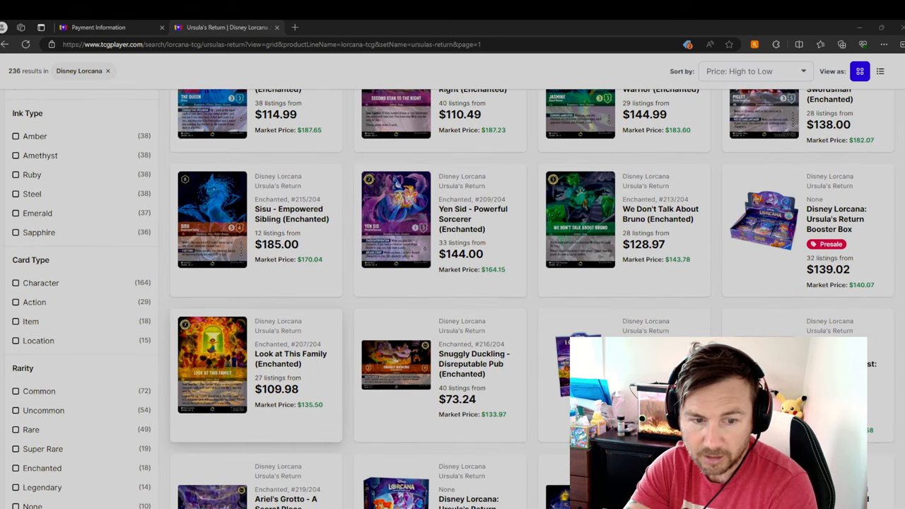
{"action": "scroll", "scroll_direction": "down", "scroll_amount": 3}
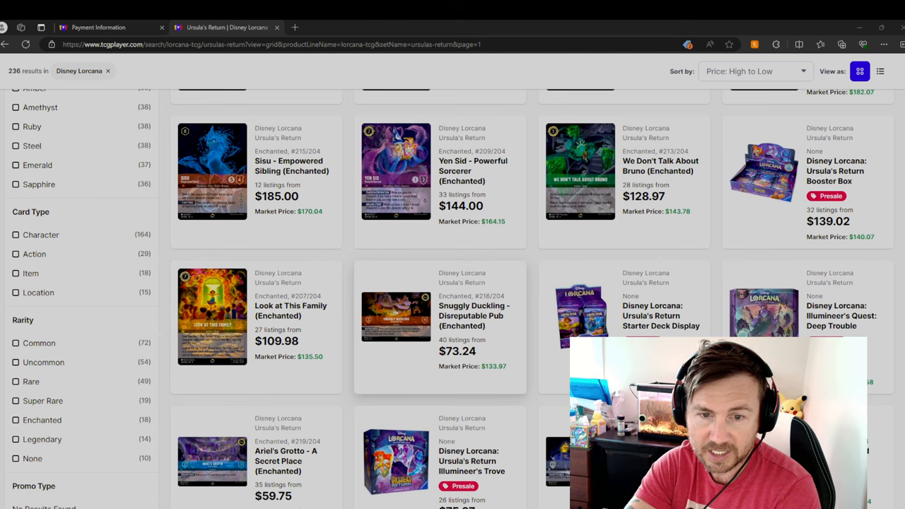
{"action": "scroll", "scroll_direction": "down", "scroll_amount": 3}
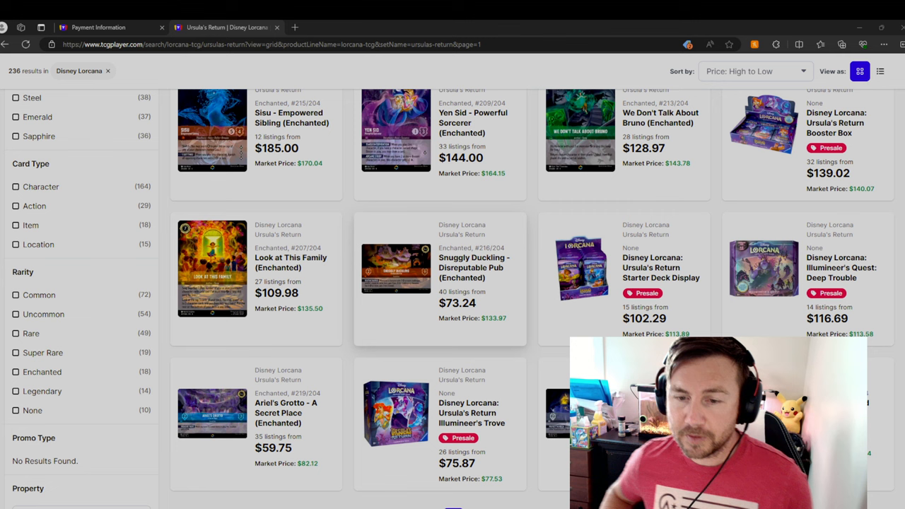
Step: Return up the grid to the Minnie Mouse - Musketeer Champion (Enchanted) tile, priced $147.24
{"action": "scroll", "scroll_direction": "up", "scroll_amount": 3}
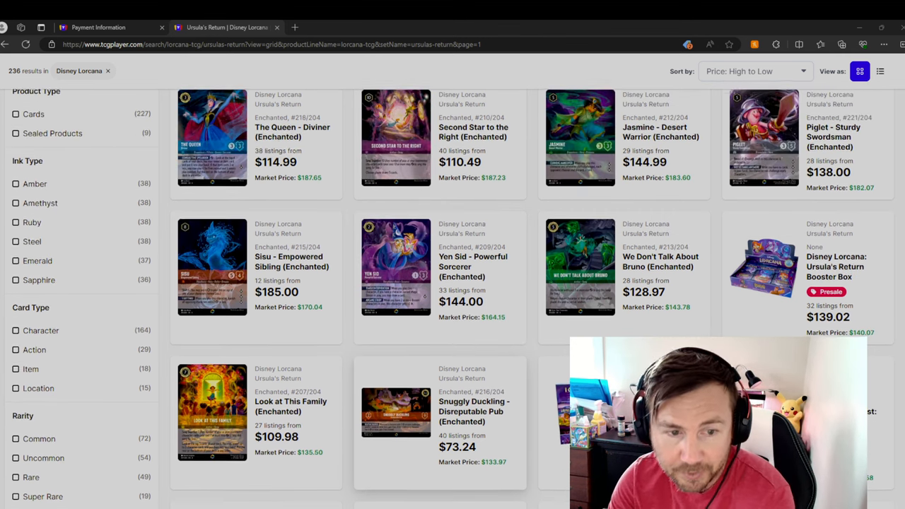
{"action": "scroll", "scroll_direction": "up", "scroll_amount": 3}
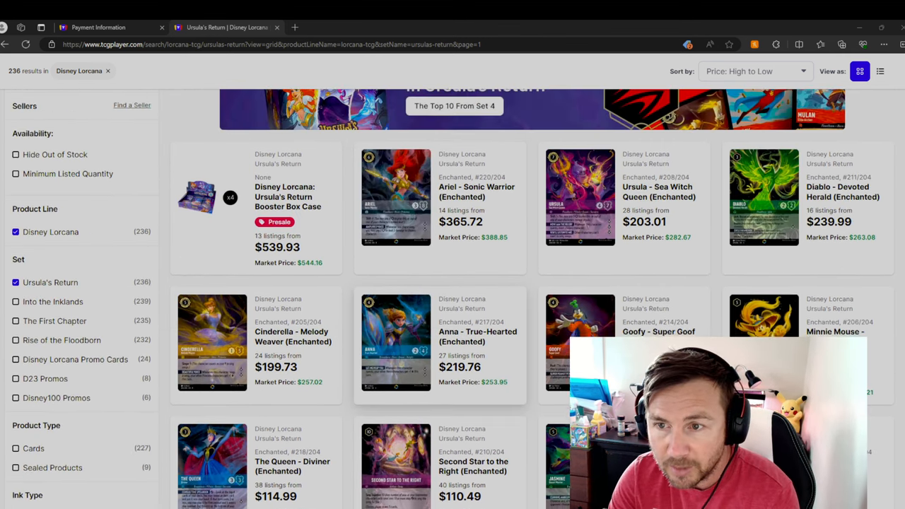
{"action": "scroll", "scroll_direction": "down", "scroll_amount": 3}
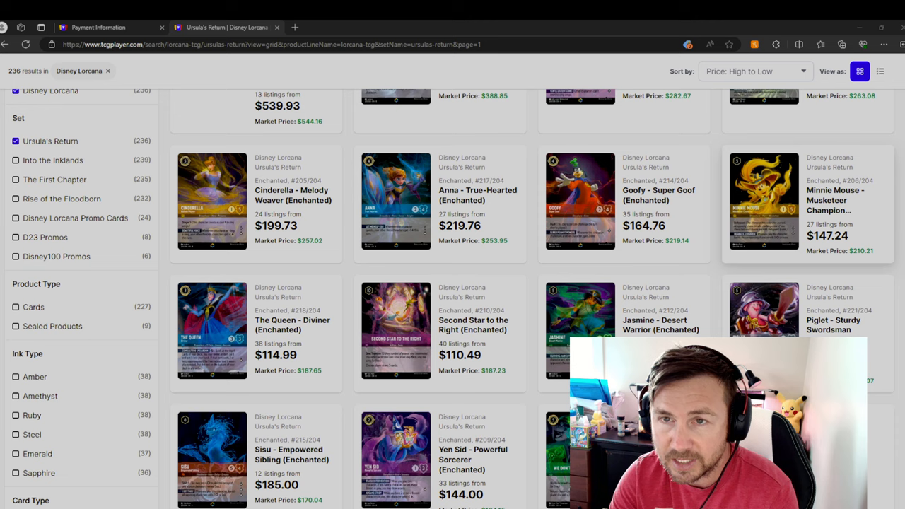
{"action": "scroll", "scroll_direction": "down", "scroll_amount": 3}
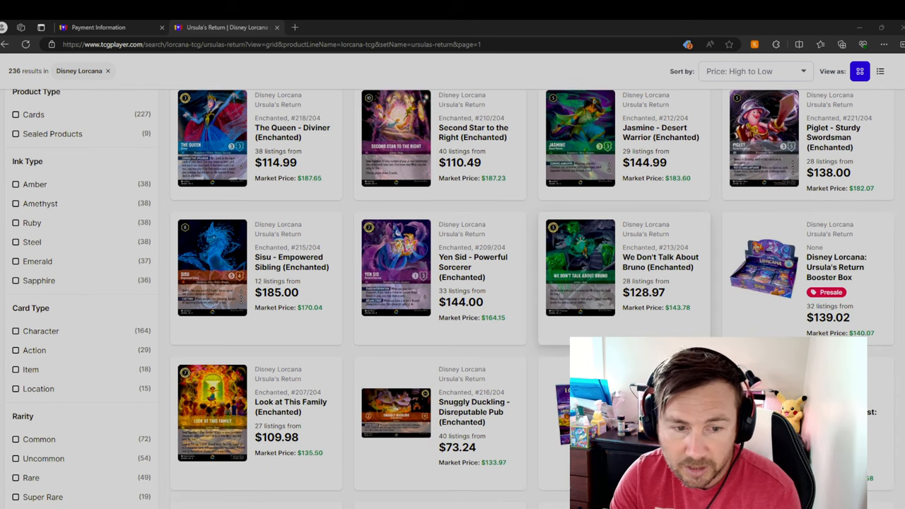
{"action": "scroll", "scroll_direction": "down", "scroll_amount": 3}
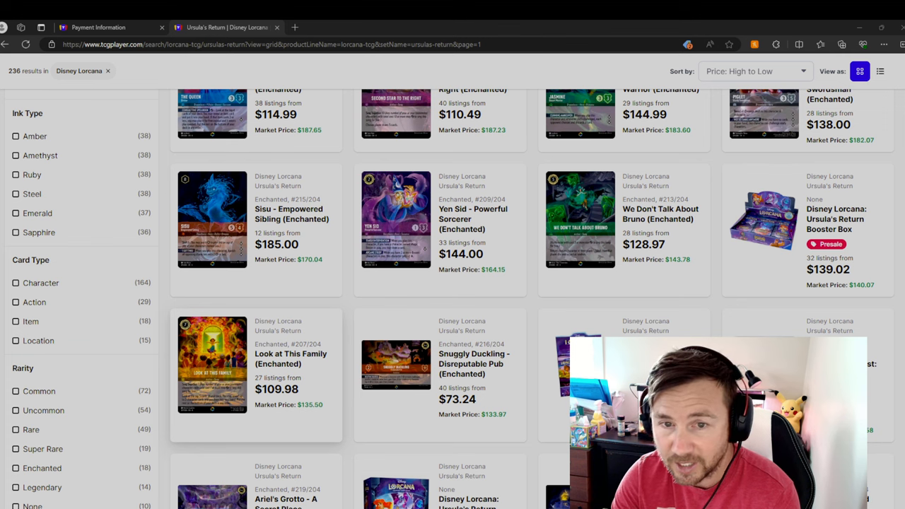
{"action": "scroll", "scroll_direction": "up", "scroll_amount": 3}
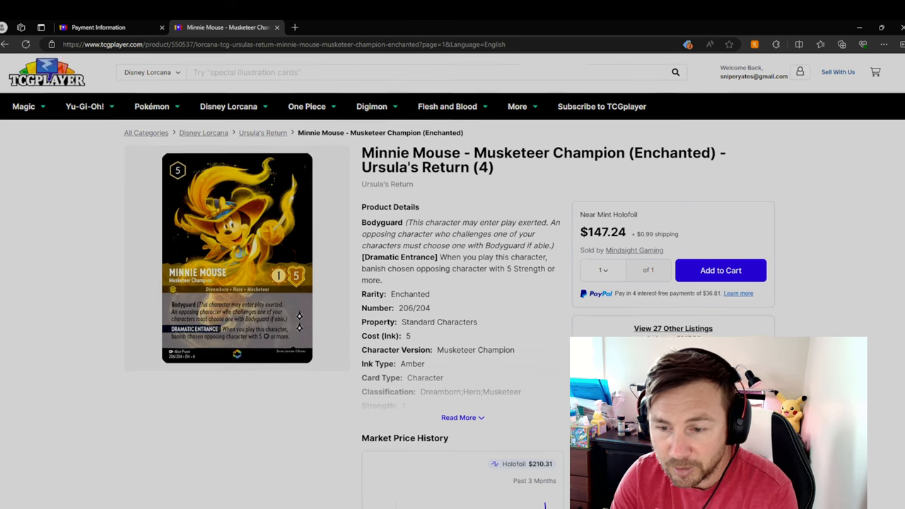
{"action": "scroll", "scroll_direction": "down", "scroll_amount": 3}
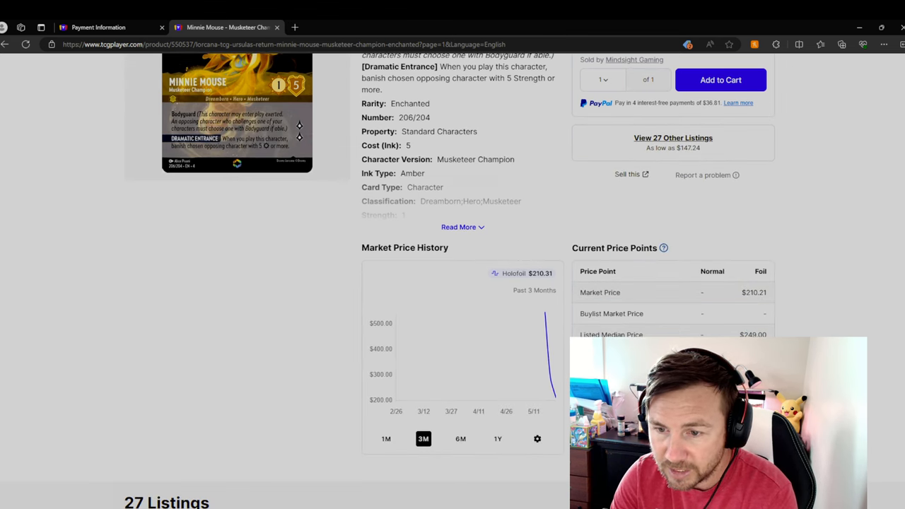
{"action": "scroll", "scroll_direction": "down", "scroll_amount": 3}
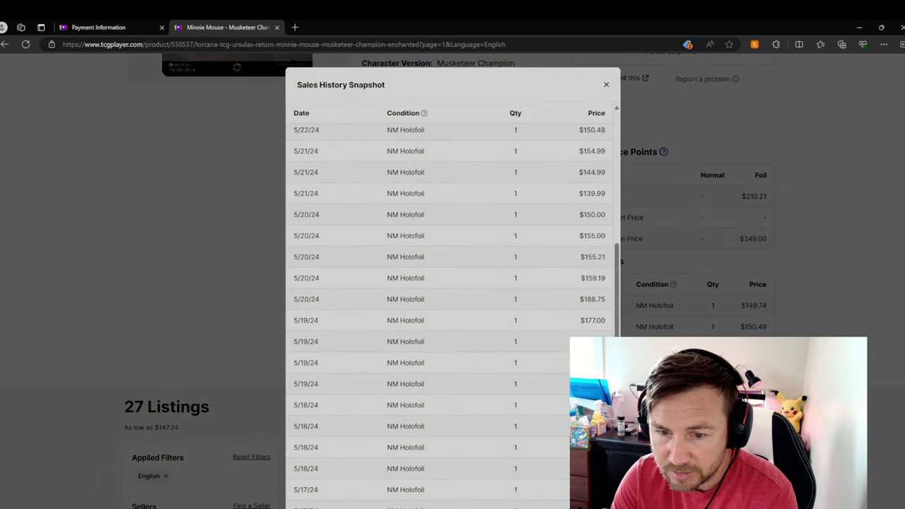
{"action": "left_click", "coordinate": [606, 84]}
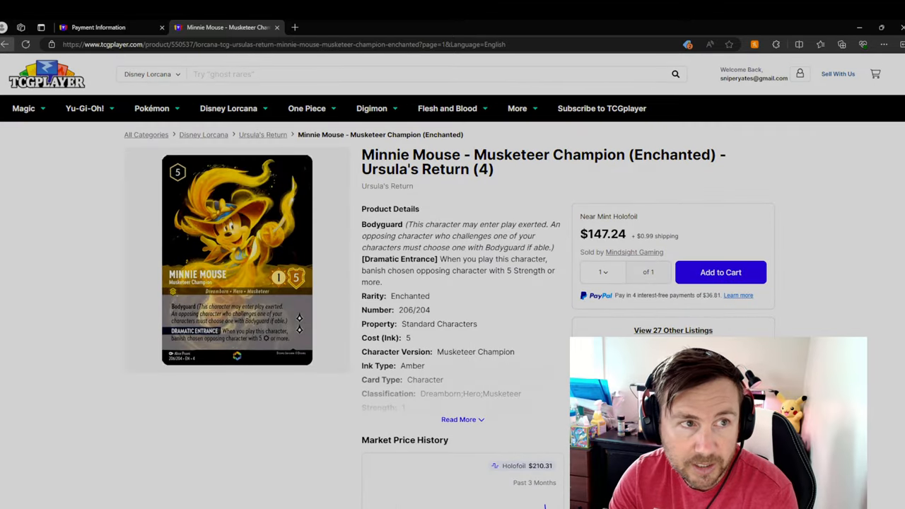
{"action": "left_click", "coordinate": [262, 134]}
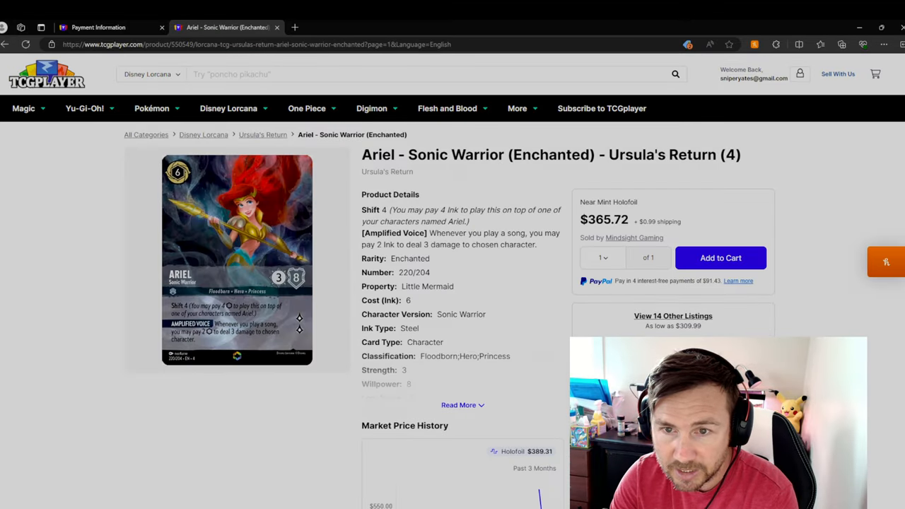
Step: Check Ariel's Current Price Points and Latest Sales, then go back to Ursula - Sea Witch Queen
{"action": "scroll", "scroll_direction": "down", "scroll_amount": 3}
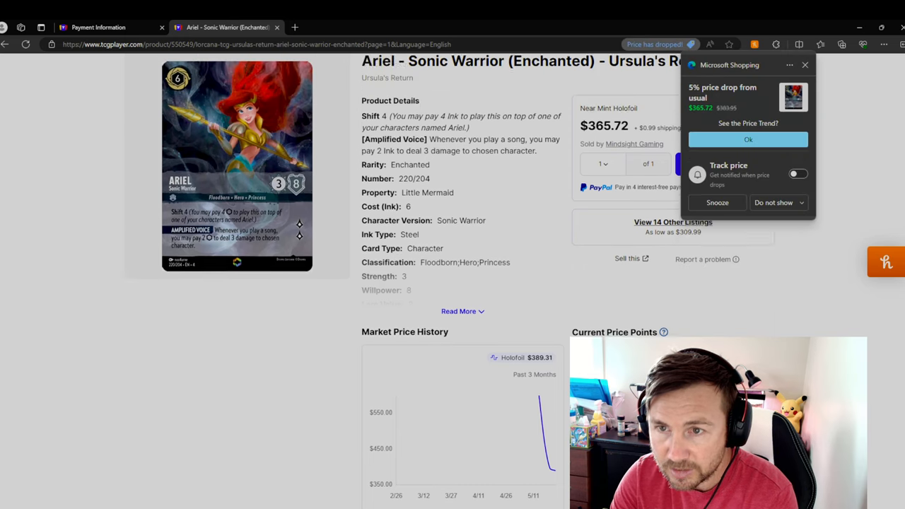
{"action": "scroll", "scroll_direction": "down", "scroll_amount": 3}
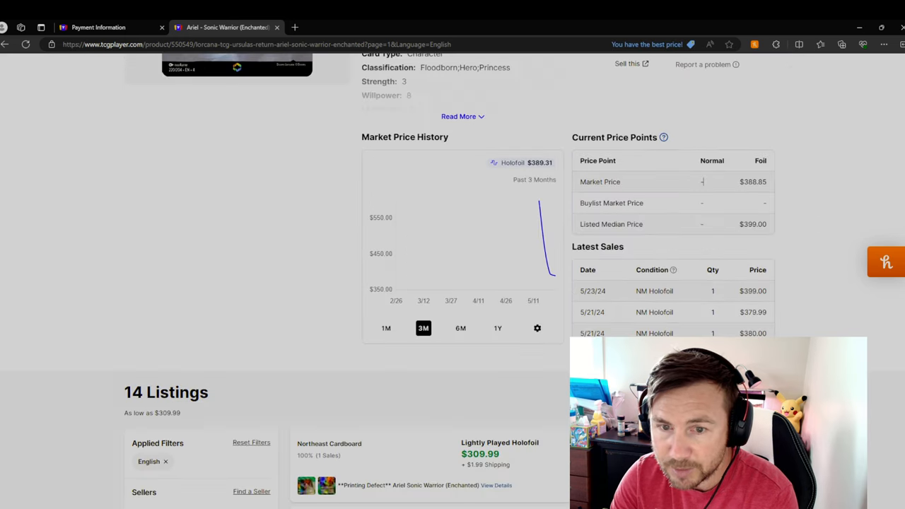
{"action": "scroll", "scroll_direction": "down", "scroll_amount": 3}
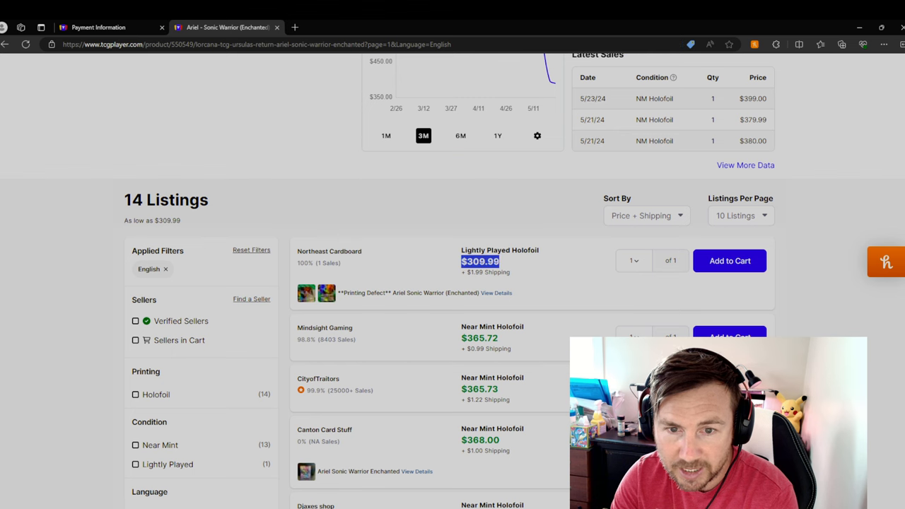
{"action": "mouse_move", "coordinate": [306, 293]}
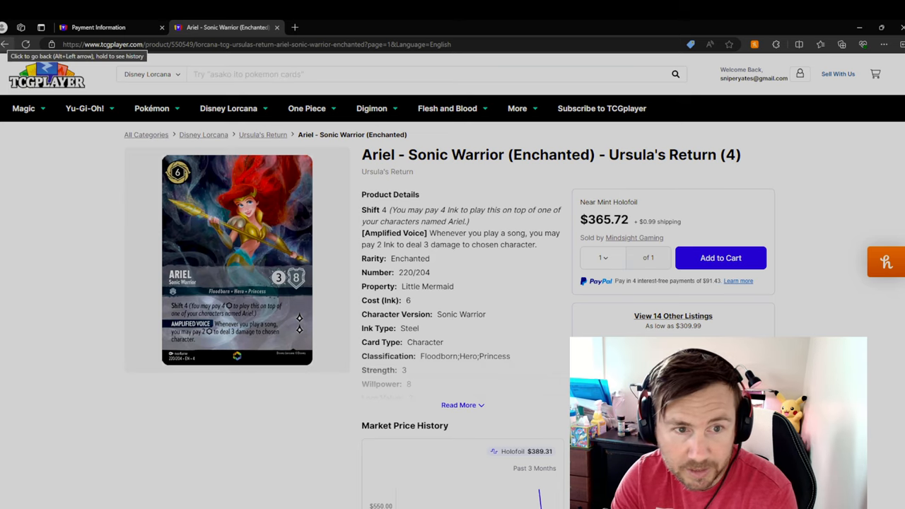
{"action": "left_click", "coordinate": [5, 44]}
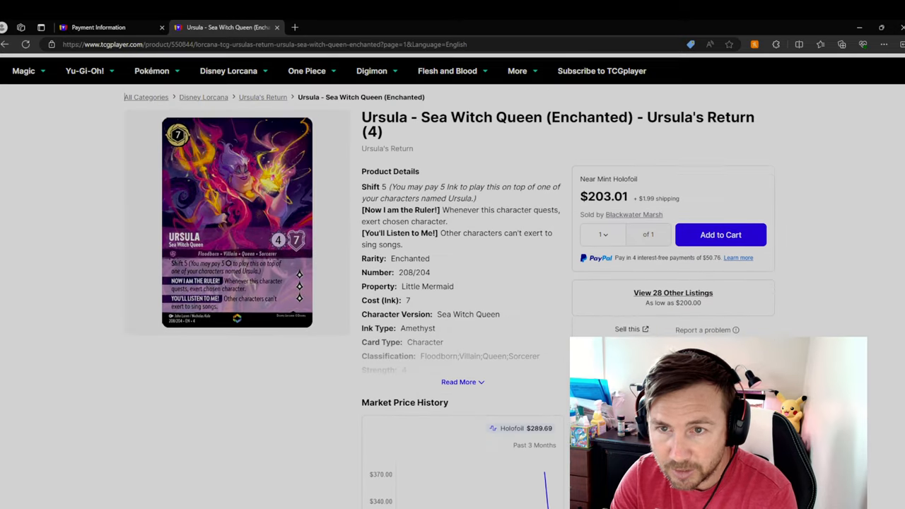
Step: Close the Ursula listing photo and reach Ariel's listings: 14 from $309.99
{"action": "scroll", "scroll_direction": "down", "scroll_amount": 3}
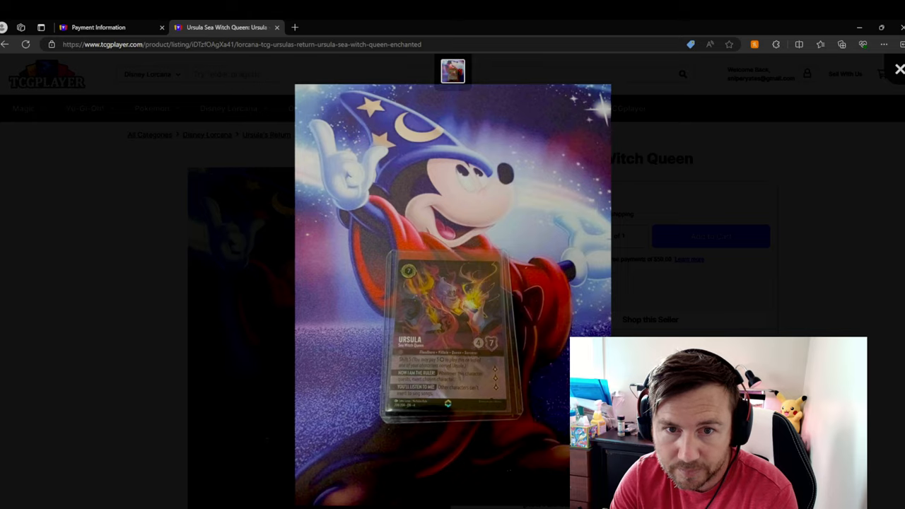
{"action": "left_click", "coordinate": [898, 69]}
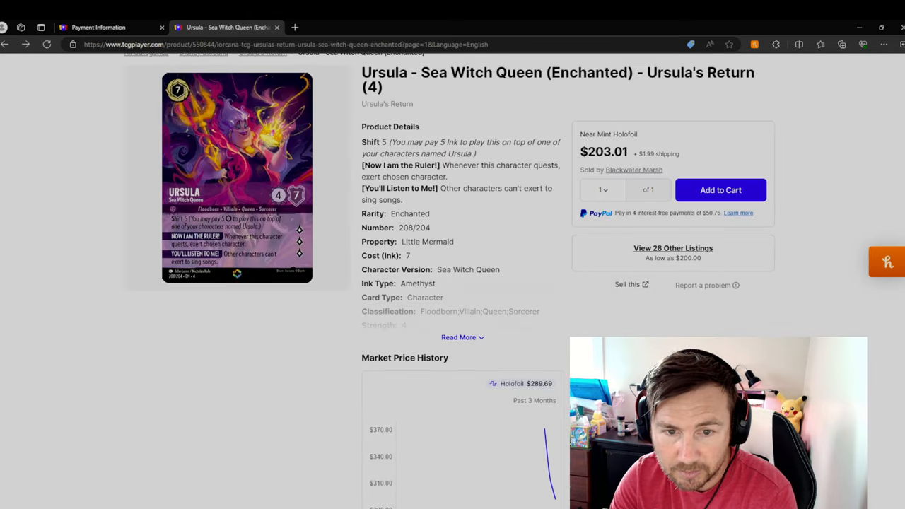
{"action": "scroll", "scroll_direction": "down", "scroll_amount": 3}
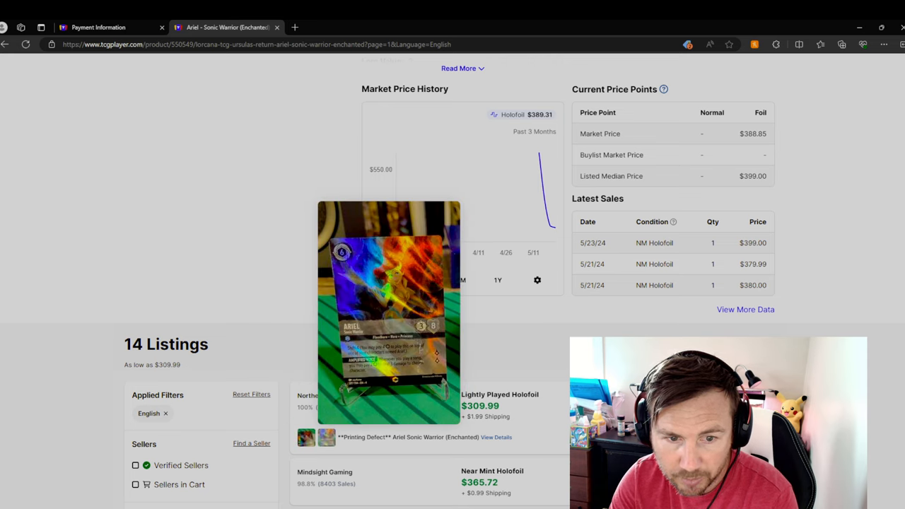
{"action": "left_click", "coordinate": [496, 437]}
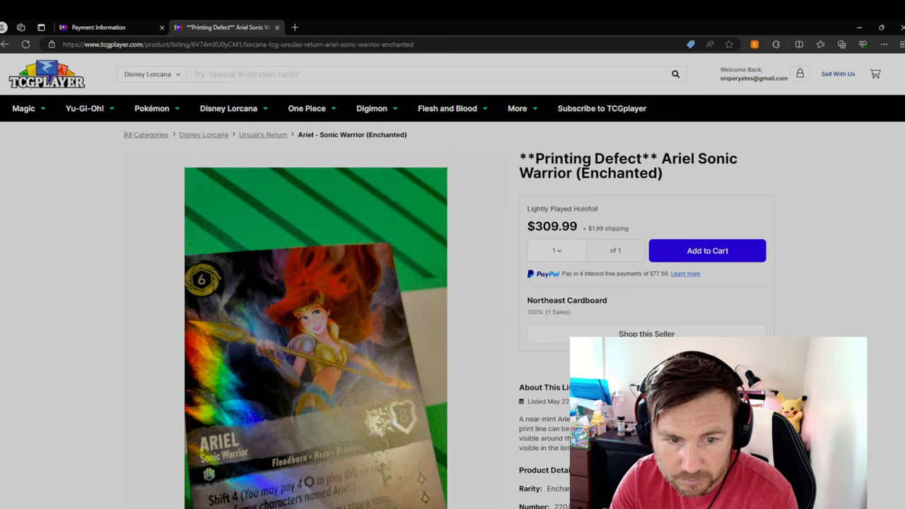
{"action": "left_click", "coordinate": [315, 318]}
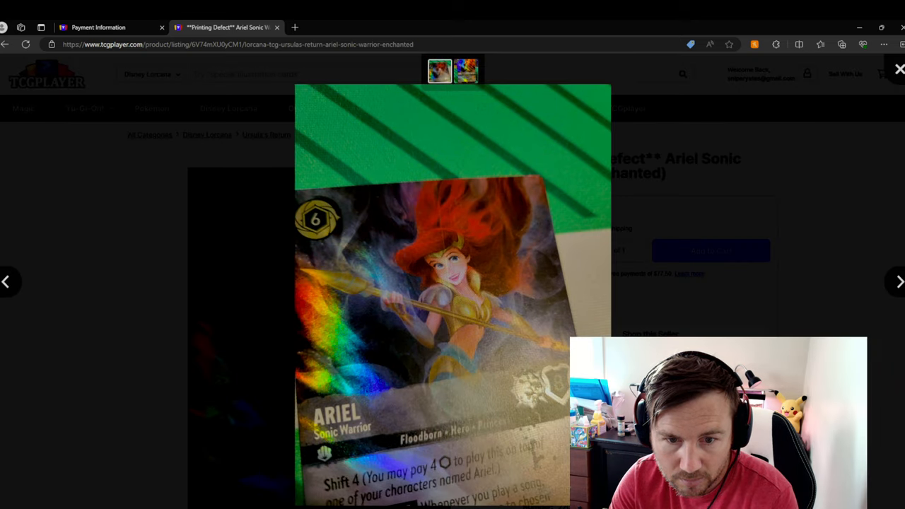
{"action": "left_click", "coordinate": [899, 69]}
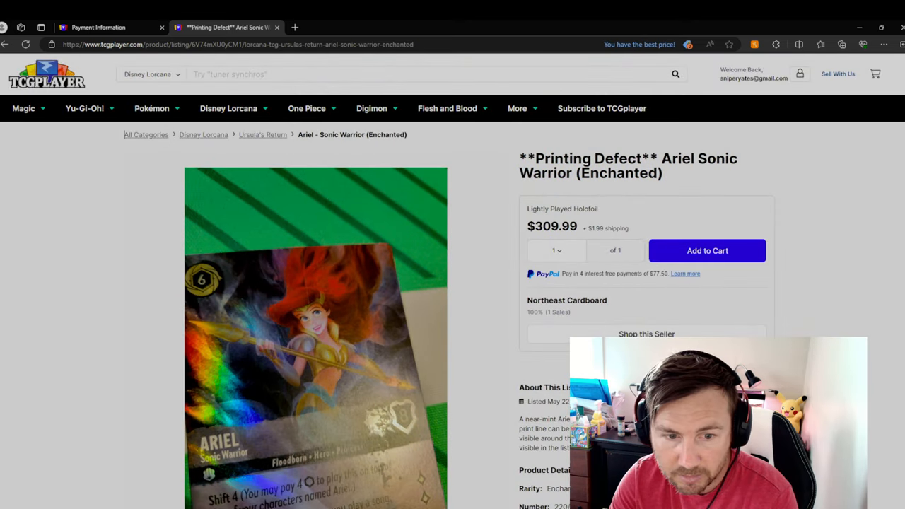
{"action": "scroll", "scroll_direction": "down", "scroll_amount": 3}
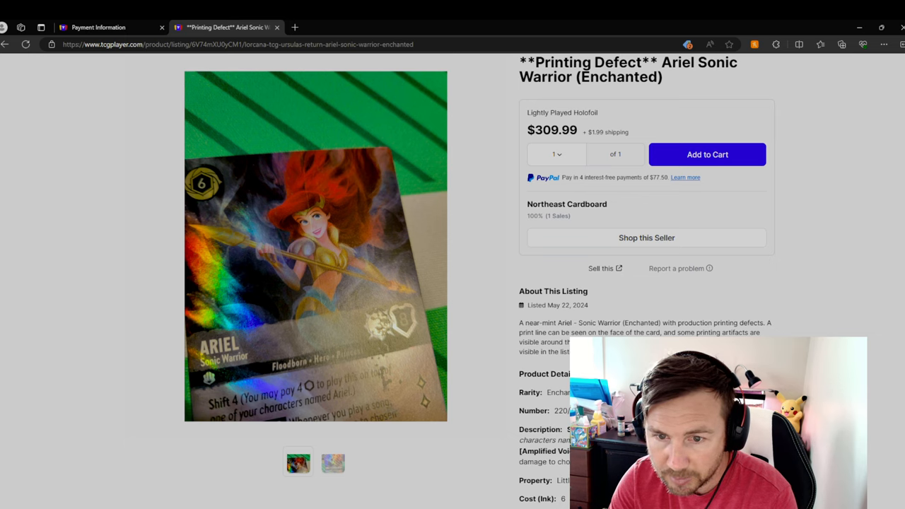
{"action": "scroll", "scroll_direction": "up", "scroll_amount": 3}
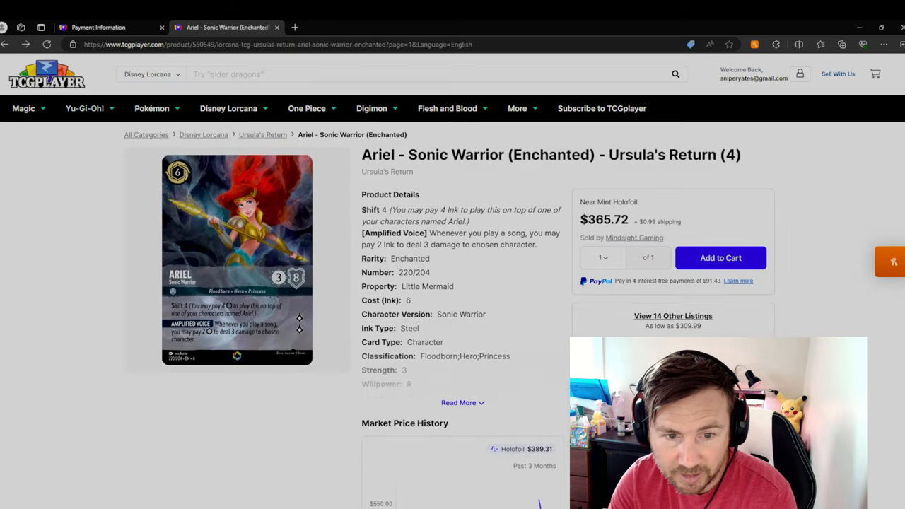
{"action": "scroll", "scroll_direction": "down", "scroll_amount": 3}
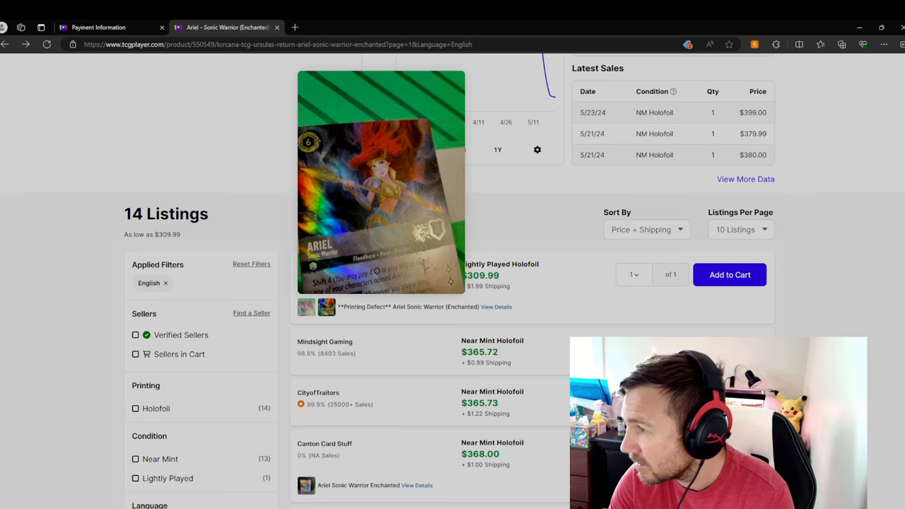
{"action": "left_click", "coordinate": [423, 149]}
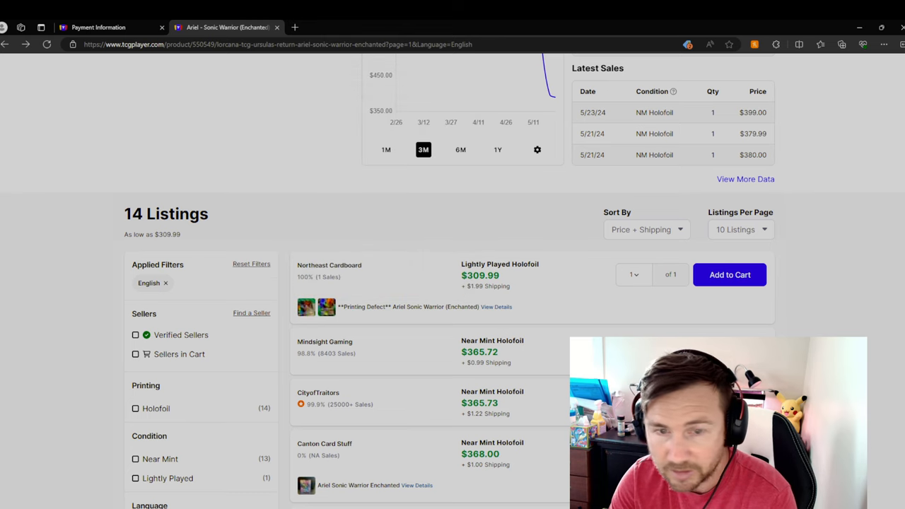
{"action": "scroll", "scroll_direction": "up", "scroll_amount": 3}
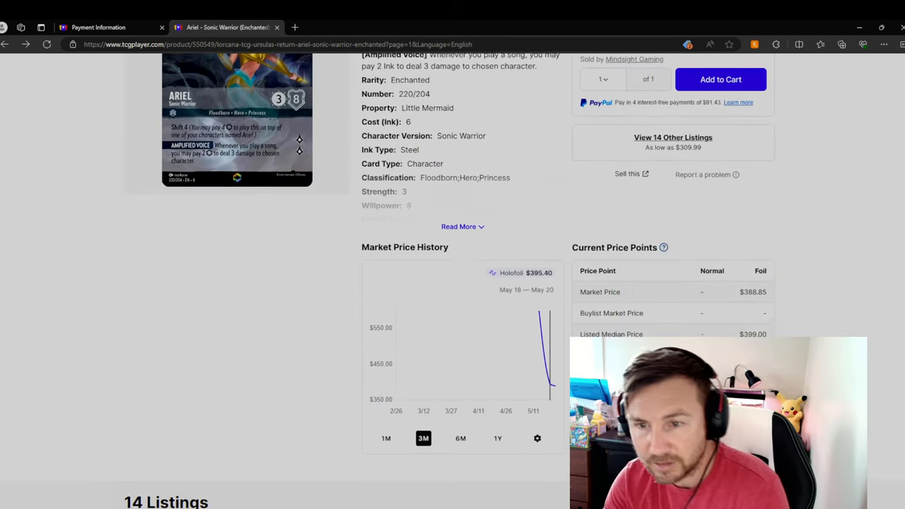
{"action": "scroll", "scroll_direction": "up", "scroll_amount": 3}
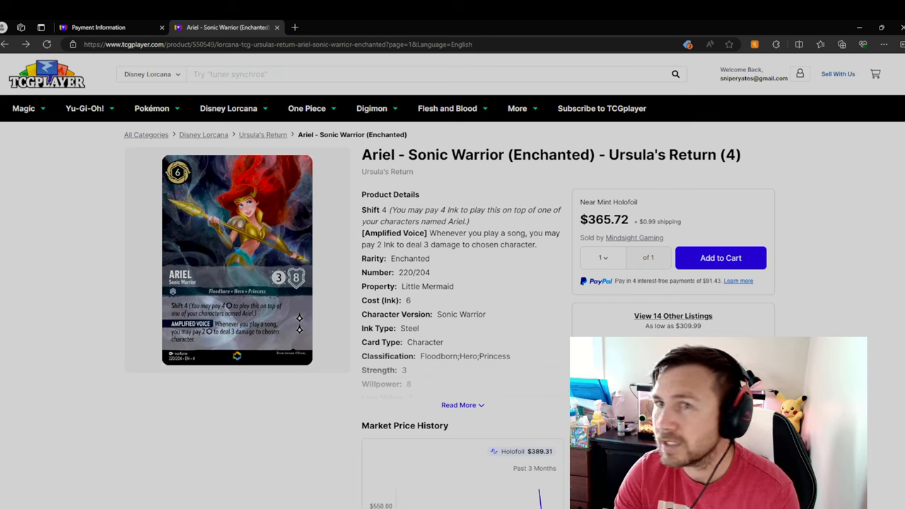